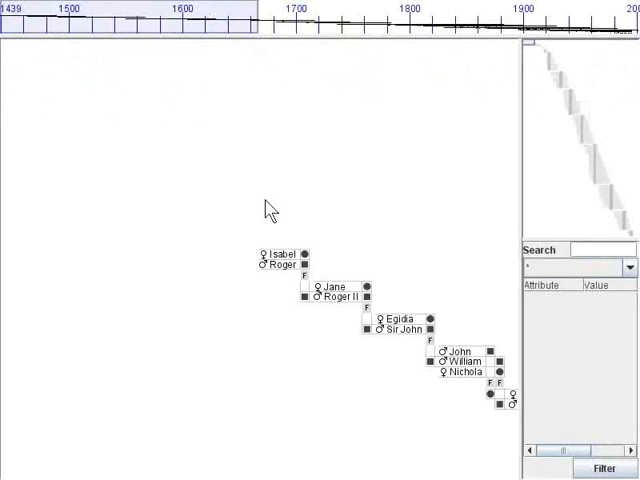
mouse_move(533, 52)
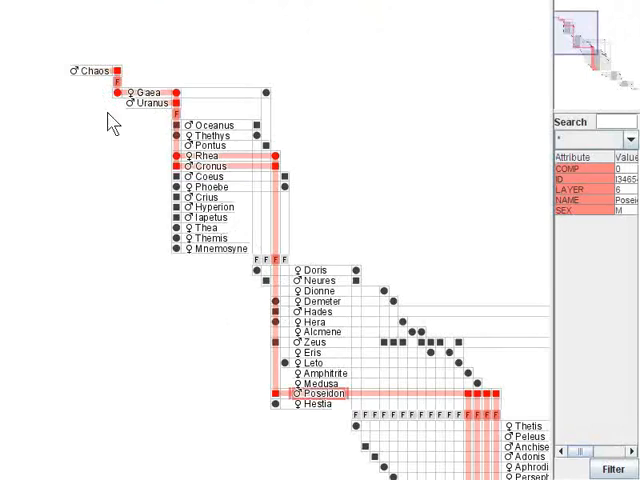
Step: Highlight Hestia's and Zeus's lines, then load the biblical genealogy file
scroll("down", 3)
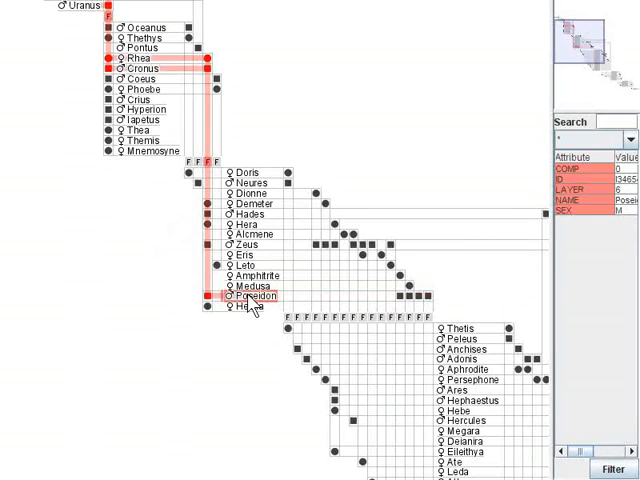
left_click(247, 310)
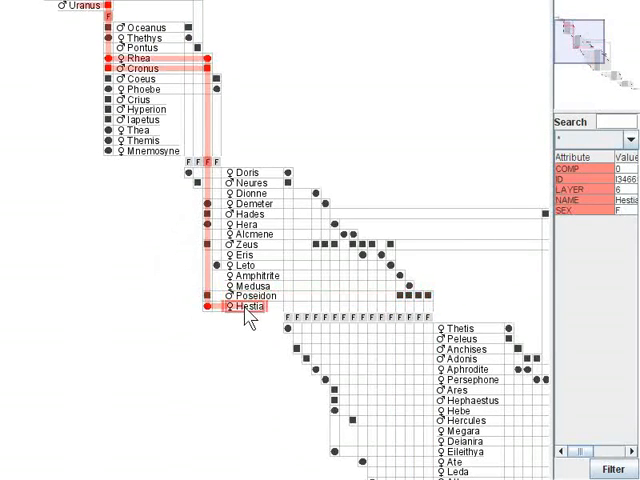
left_click(238, 243)
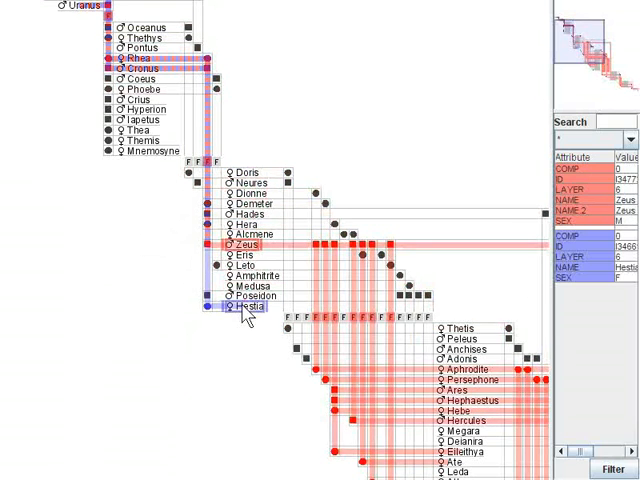
left_click(248, 297)
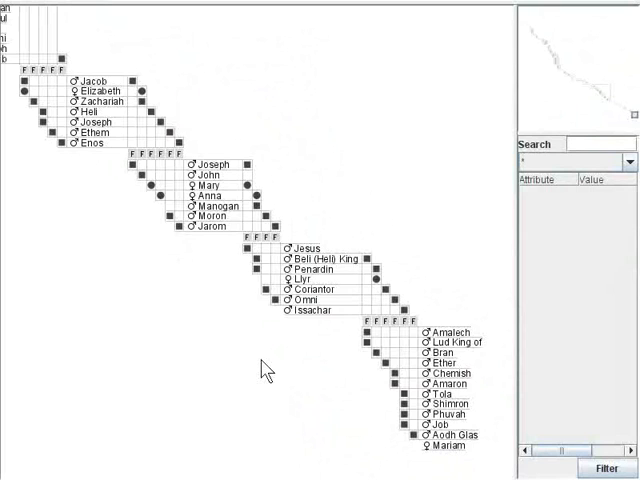
Step: Select Cush to trace his ancestry through Ham and Noah to Lamech
left_click(292, 246)
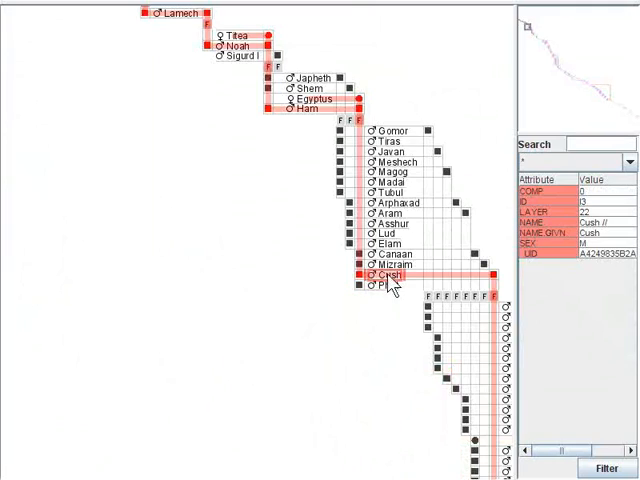
Step: Open the de Villars genealogy file (about 1514-1770)
left_click(390, 177)
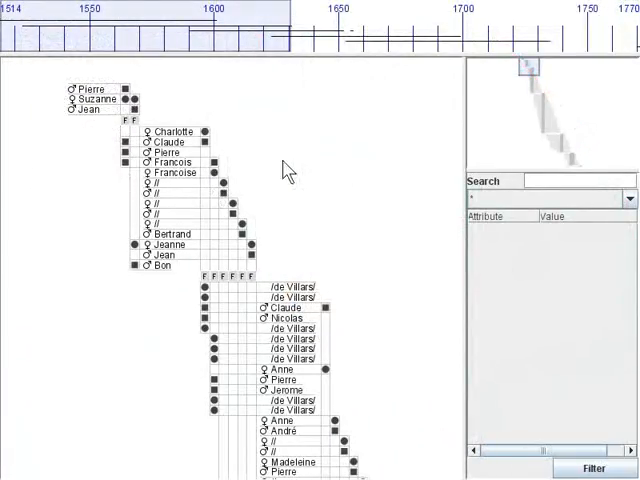
Step: Search by the TITL attribute, marking 33 matching people
left_click(165, 146)
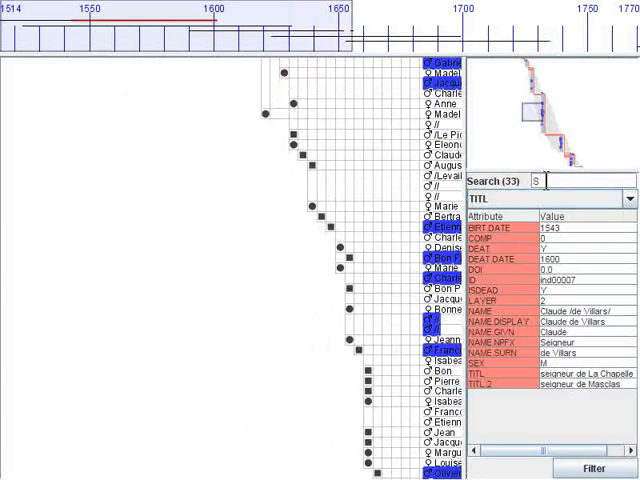
Step: Search titles for 'Seigneur de la' to find Claude de Villars's bloodline
type("Seigneur de la")
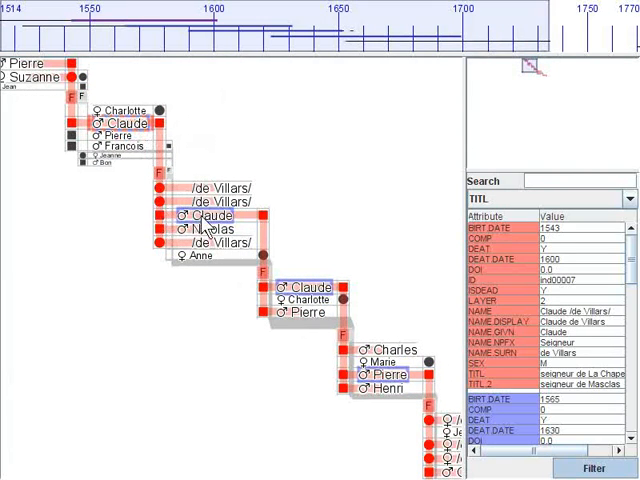
mouse_move(300, 294)
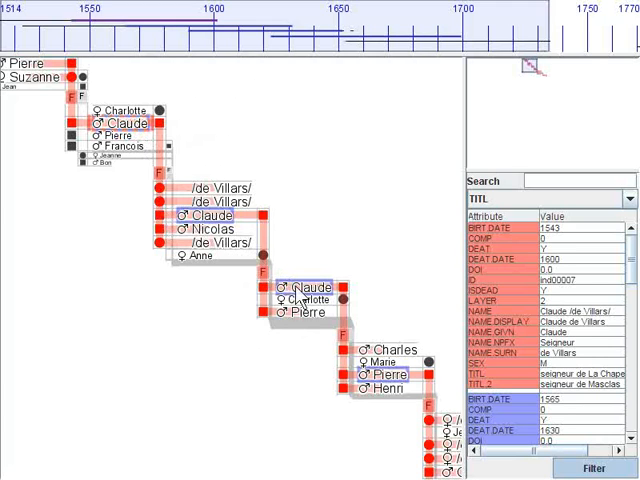